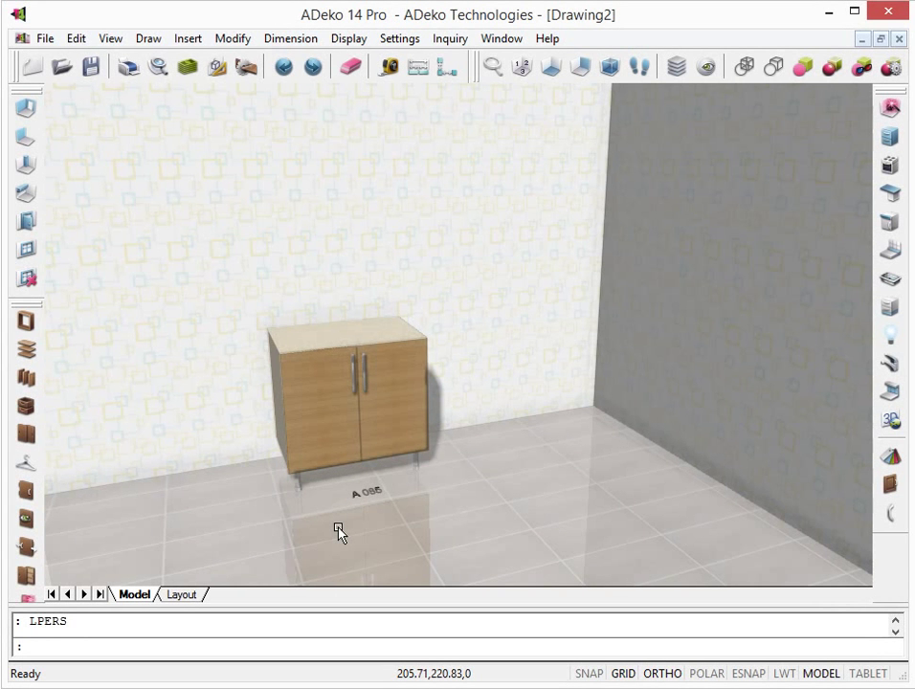
mouse_move(350, 530)
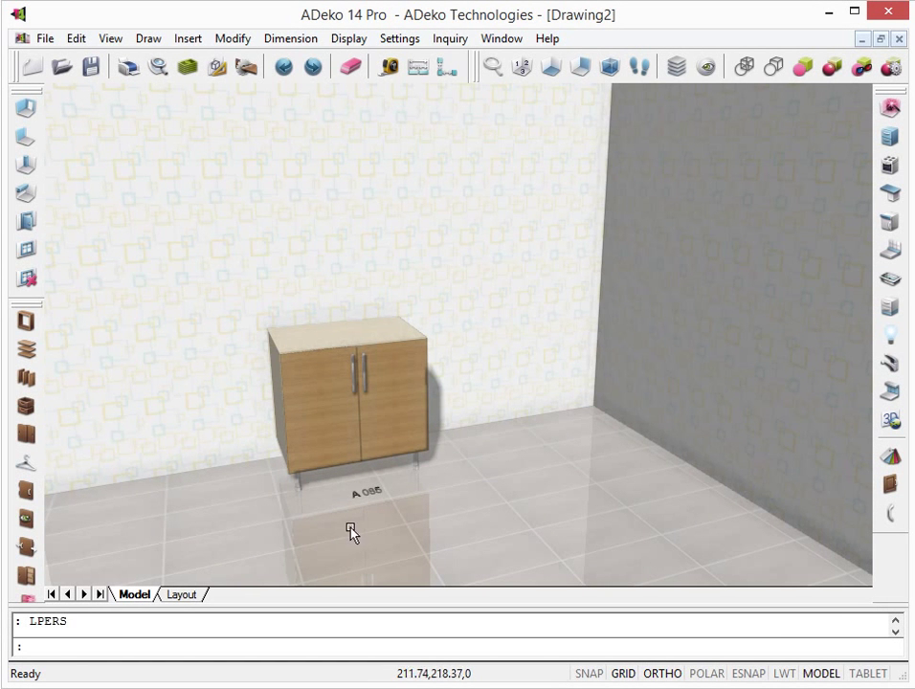
mouse_move(373, 524)
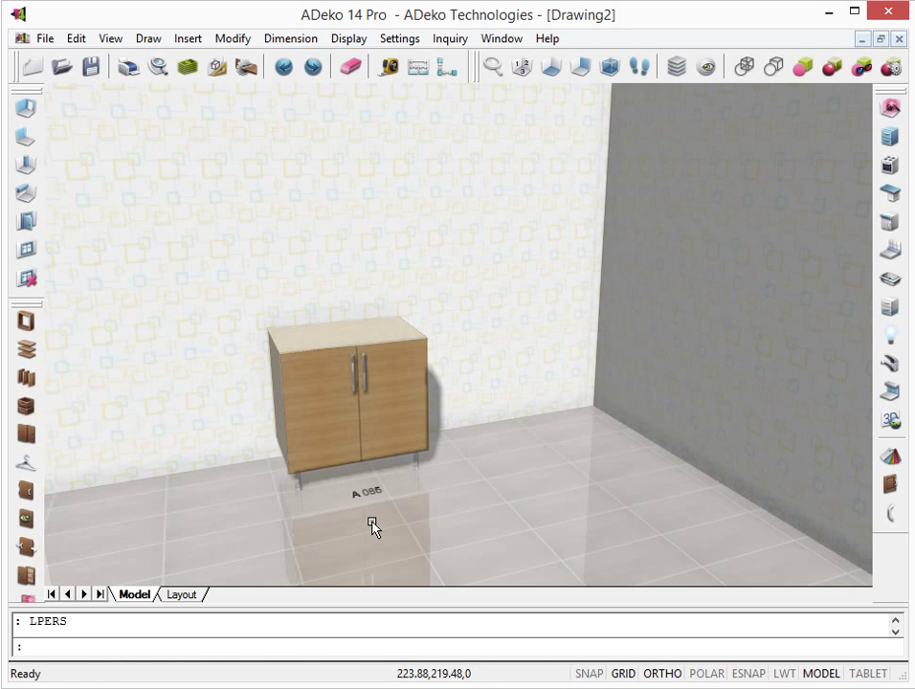
mouse_move(490, 392)
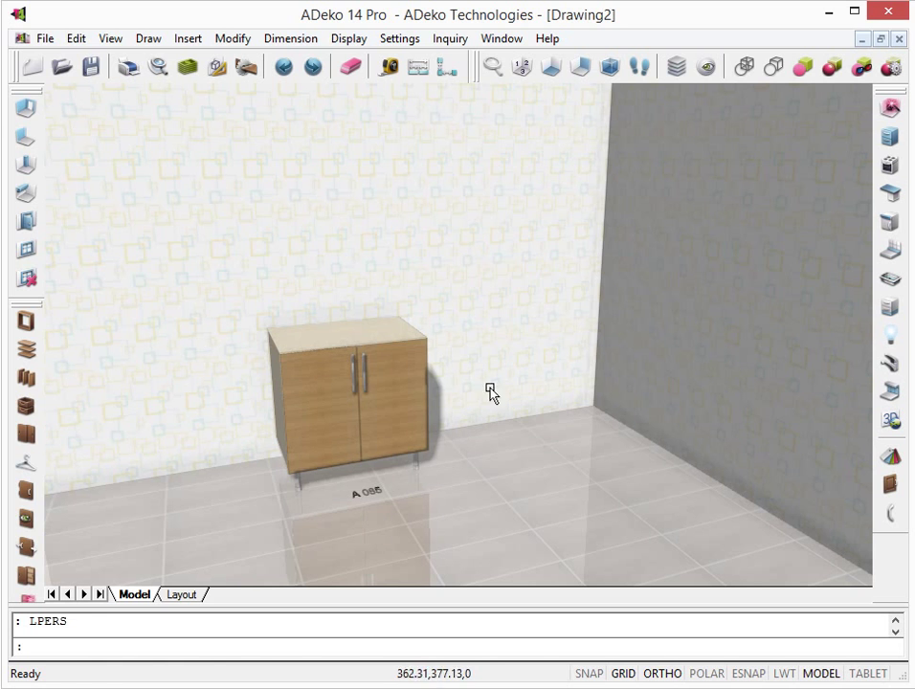
mouse_move(581, 67)
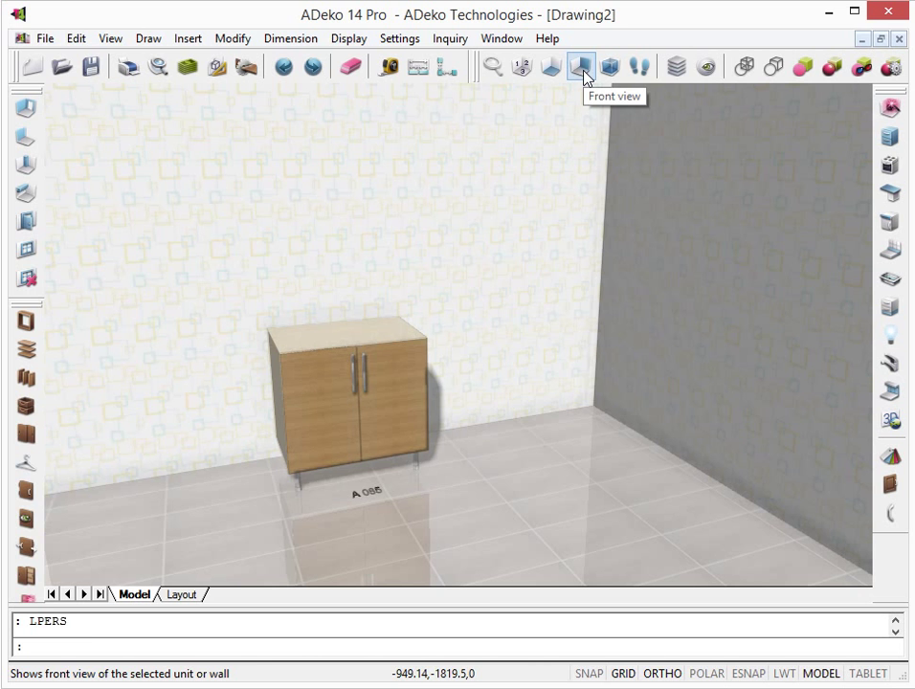
- Switch to the front view of the wall and base cabinet
click(582, 65)
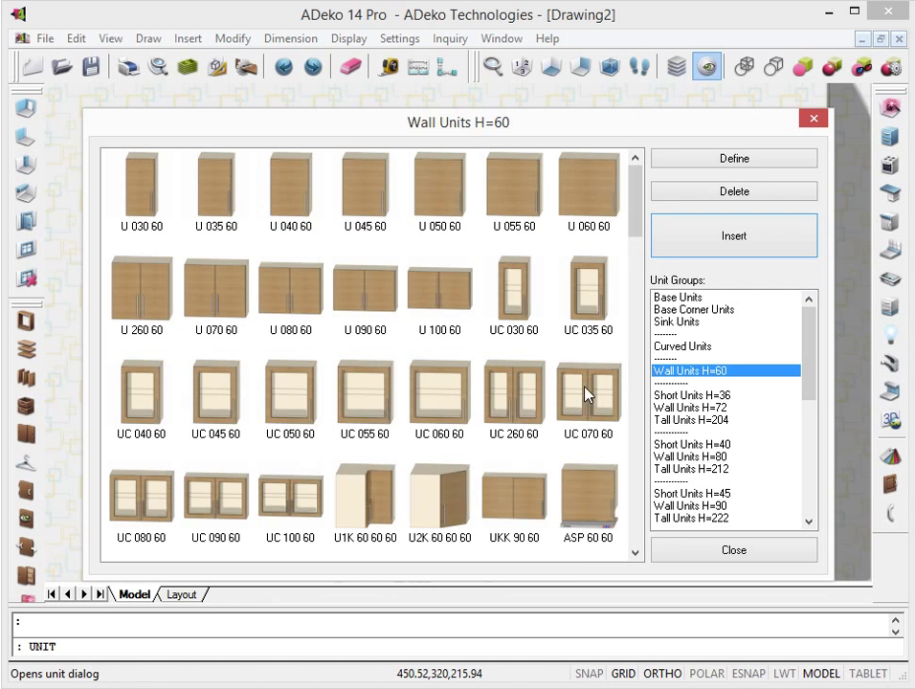
- Insert the 60 cm wall unit above the base cabinet, using the base cabinet as reference
click(733, 235)
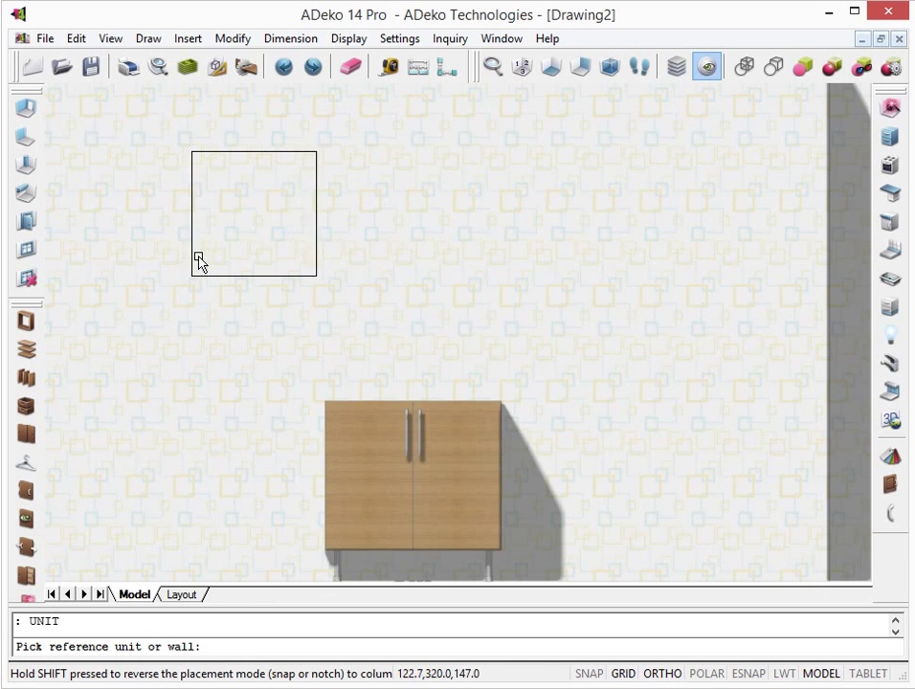
mouse_move(526, 261)
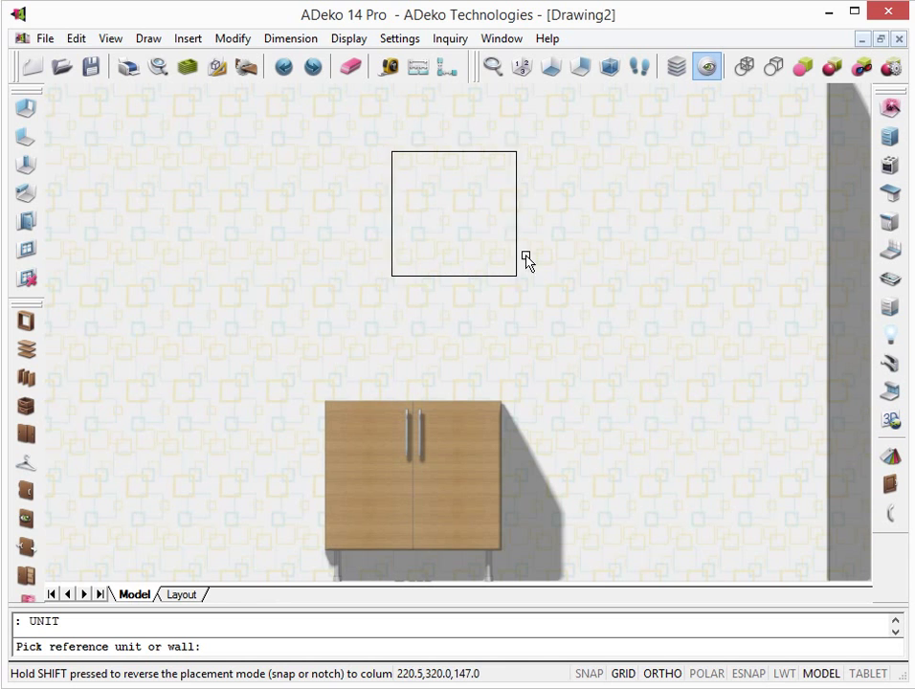
mouse_move(598, 283)
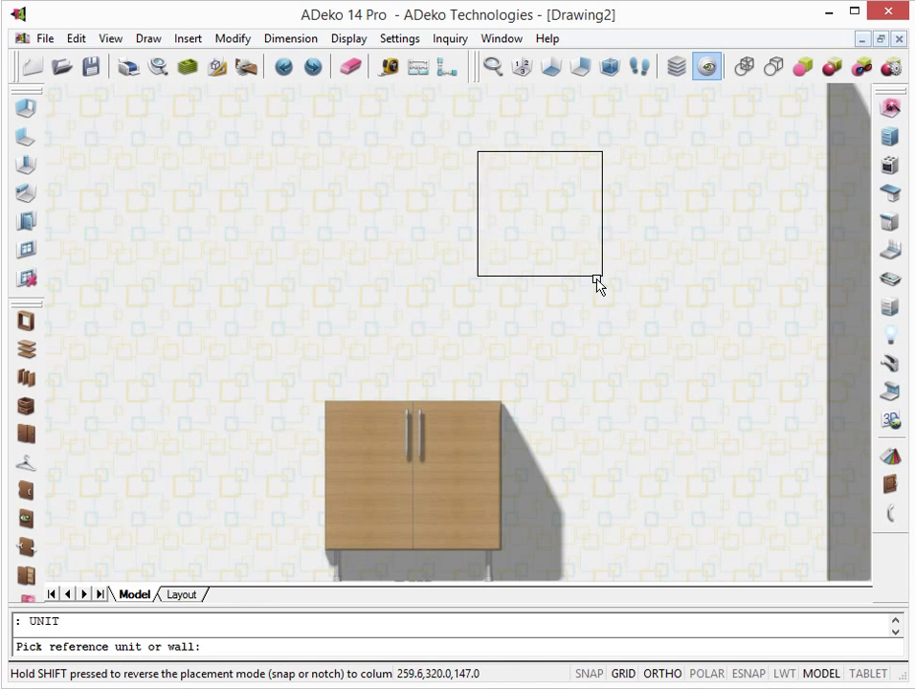
mouse_move(381, 283)
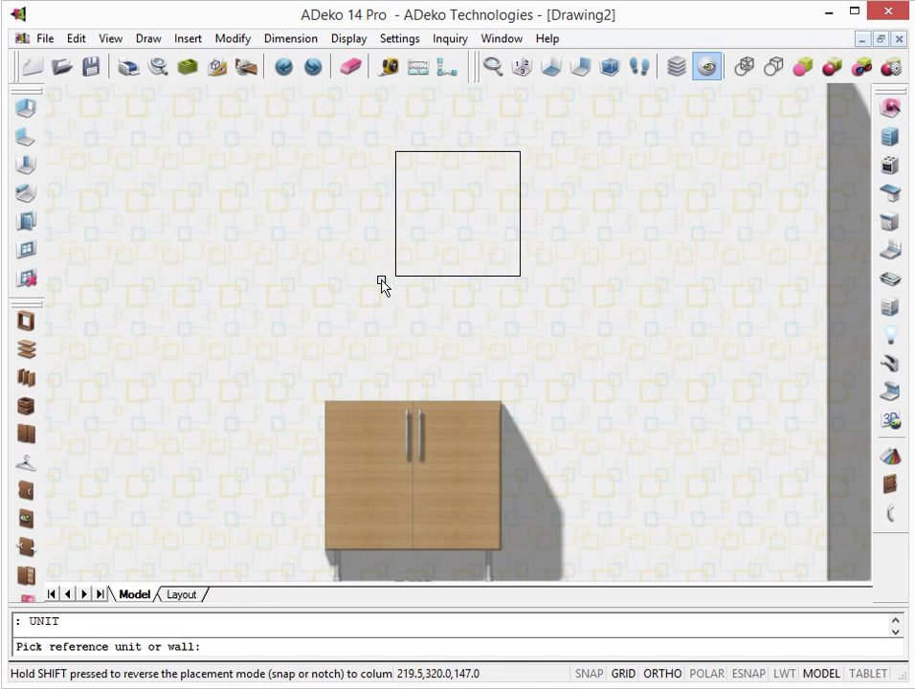
mouse_move(478, 429)
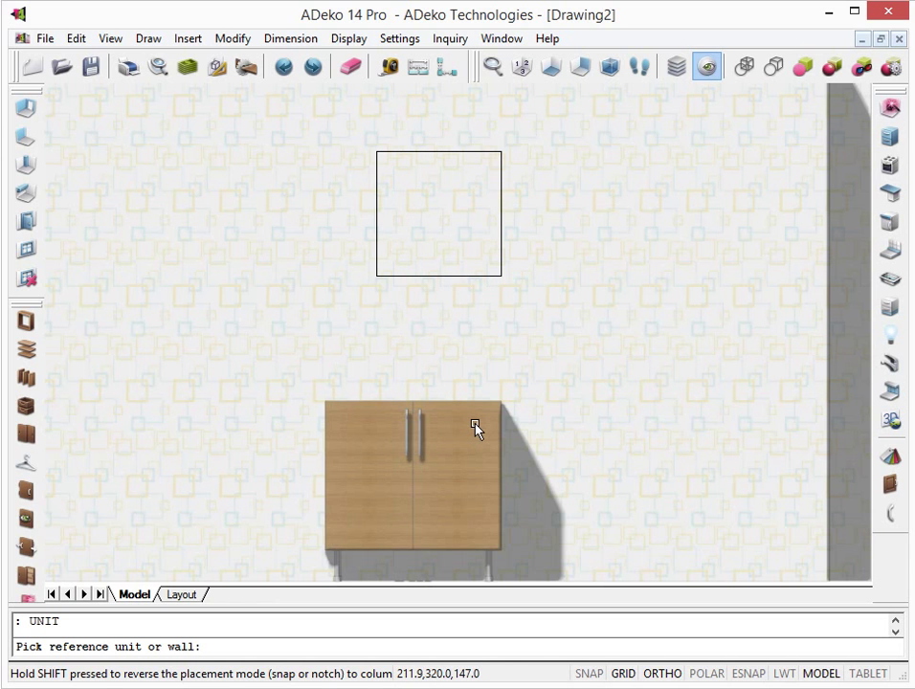
mouse_move(451, 429)
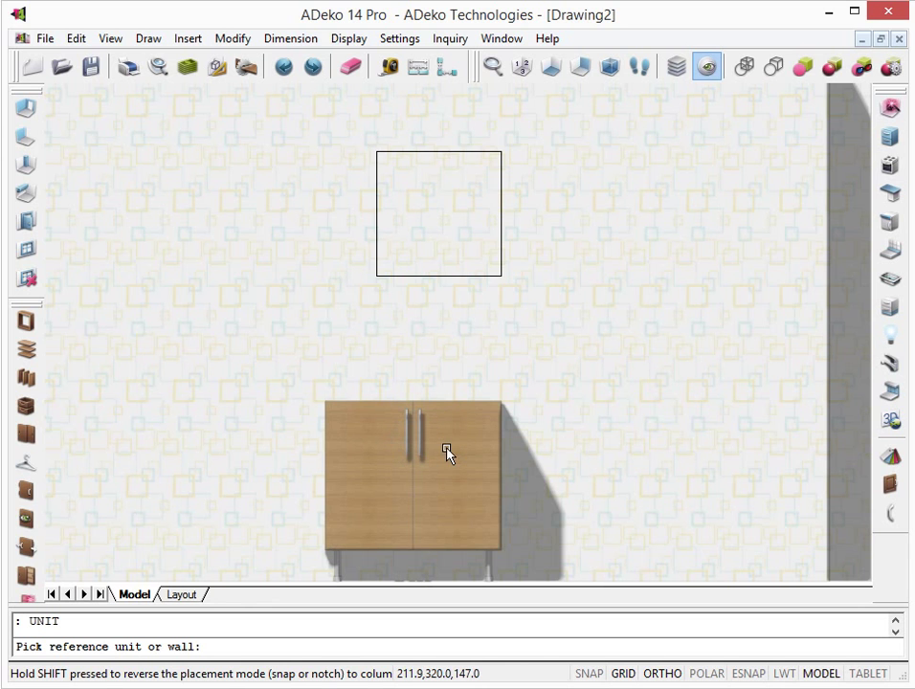
mouse_move(432, 460)
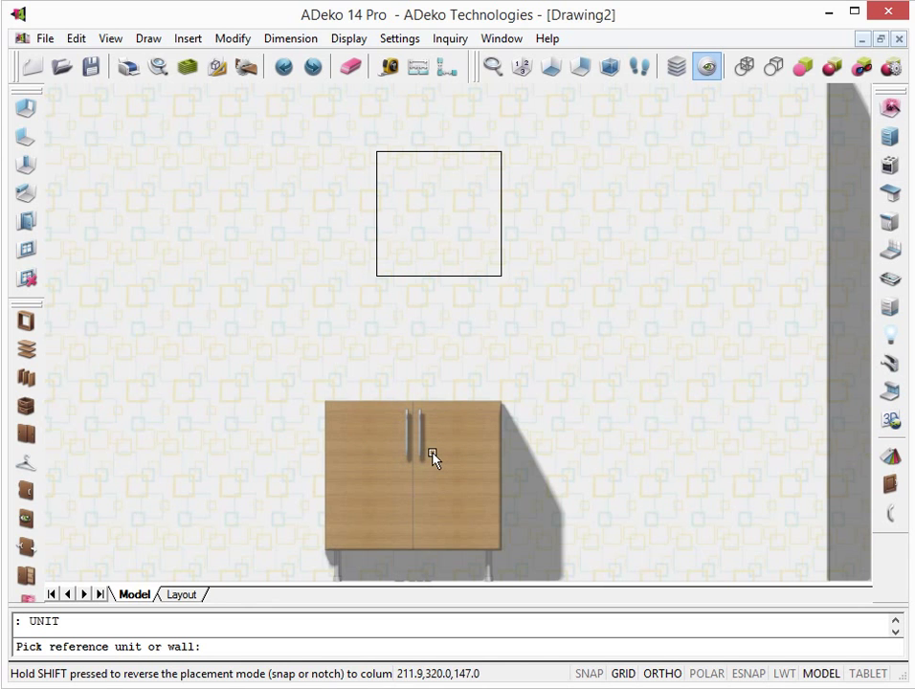
mouse_move(432, 455)
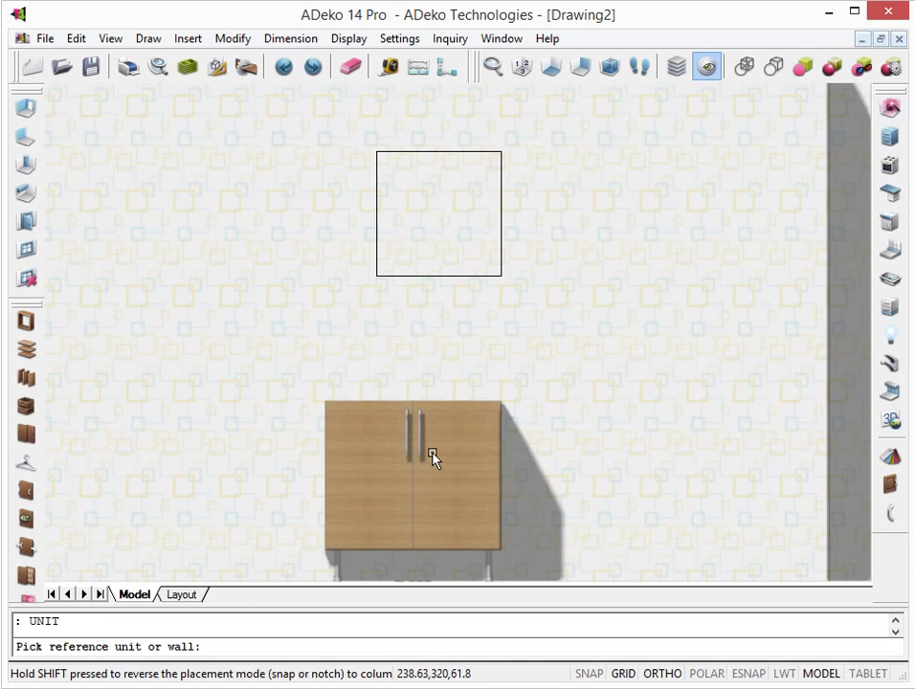
click(438, 212)
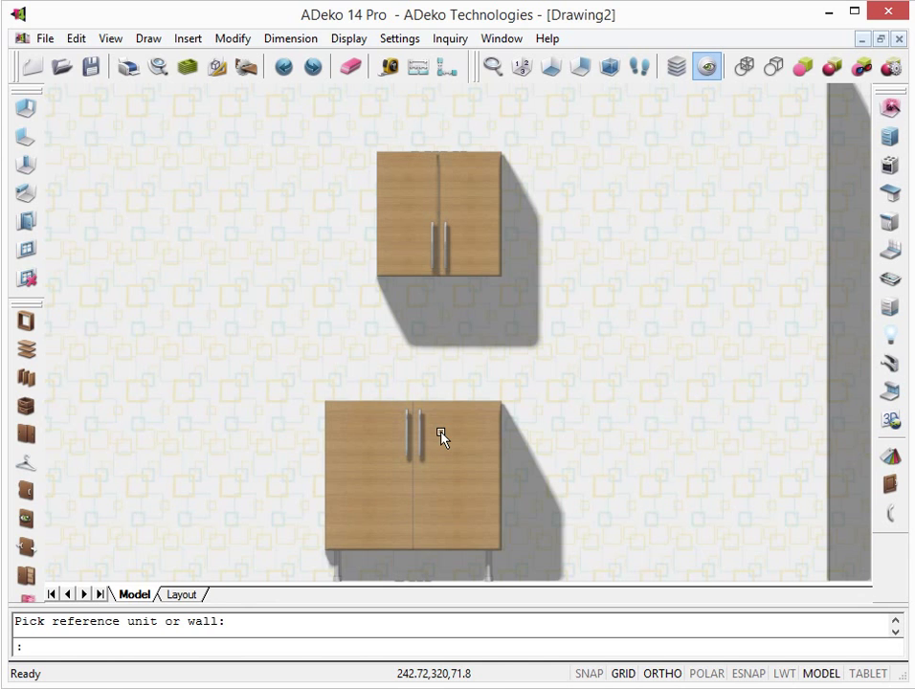
mouse_move(348, 38)
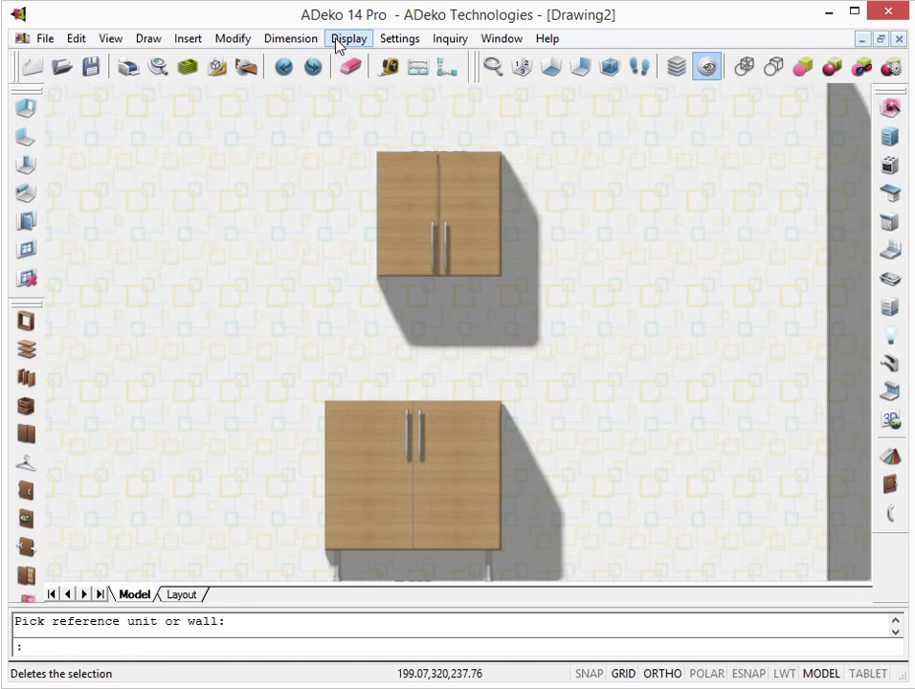
click(398, 38)
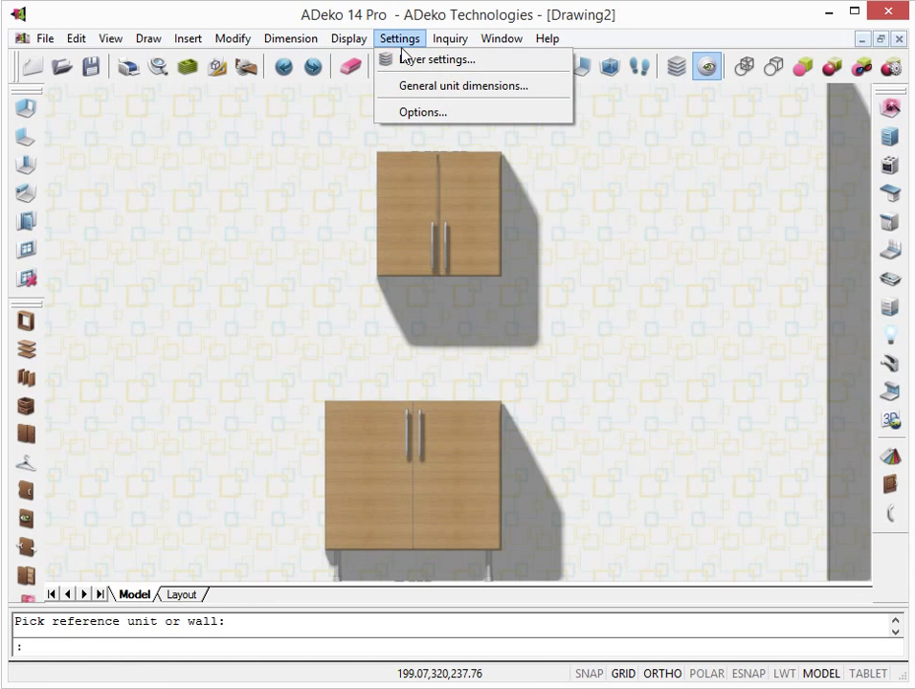
mouse_move(463, 86)
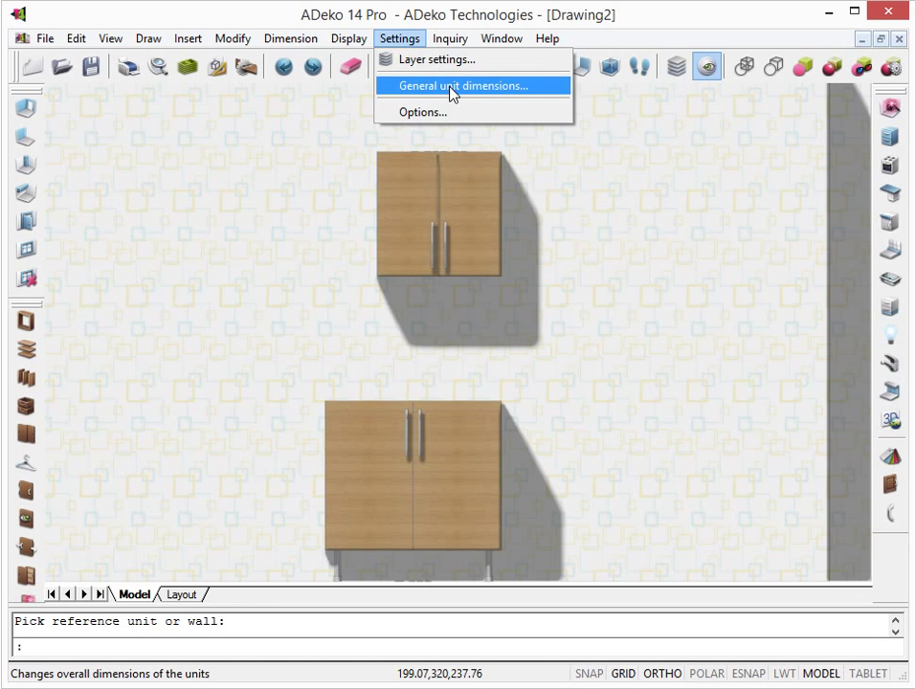
click(465, 84)
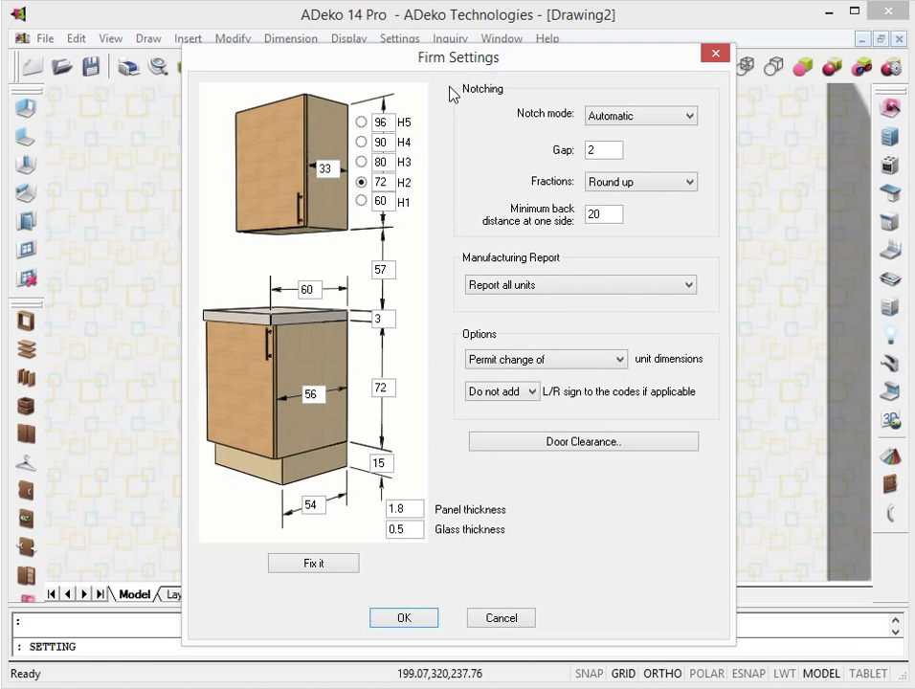
mouse_move(452, 104)
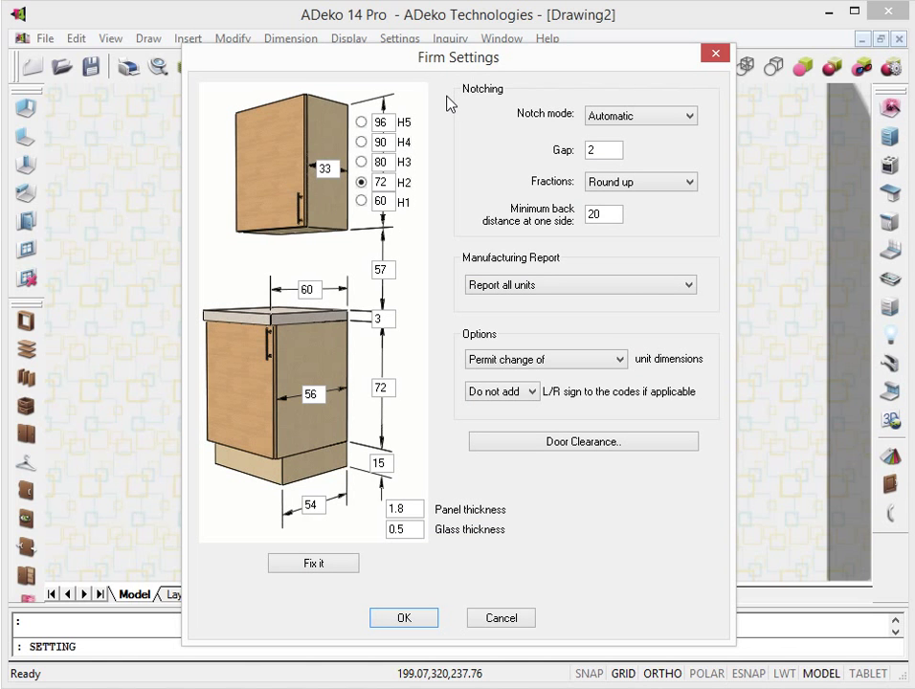
mouse_move(431, 248)
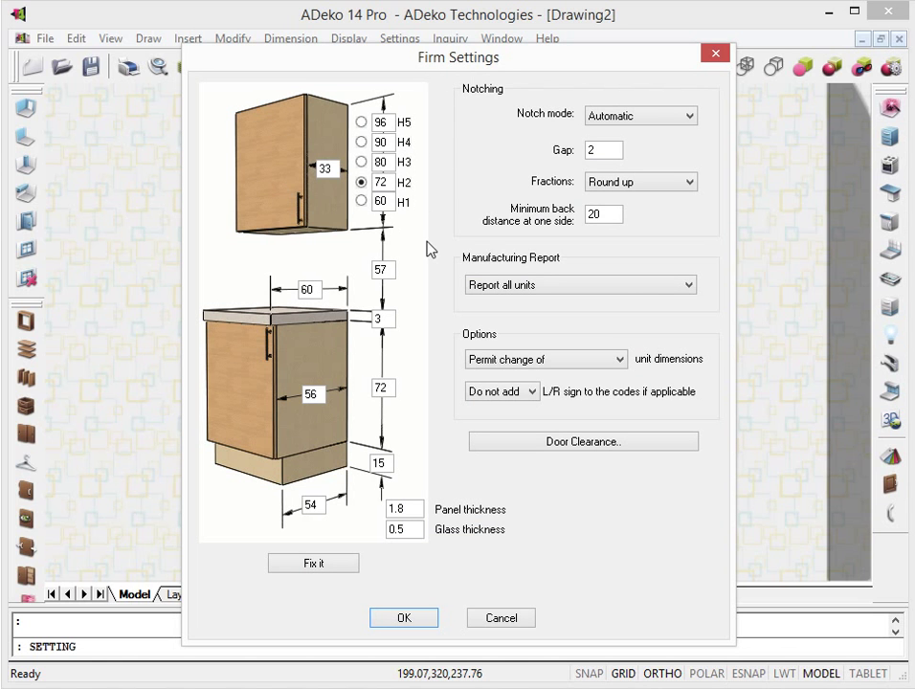
mouse_move(433, 291)
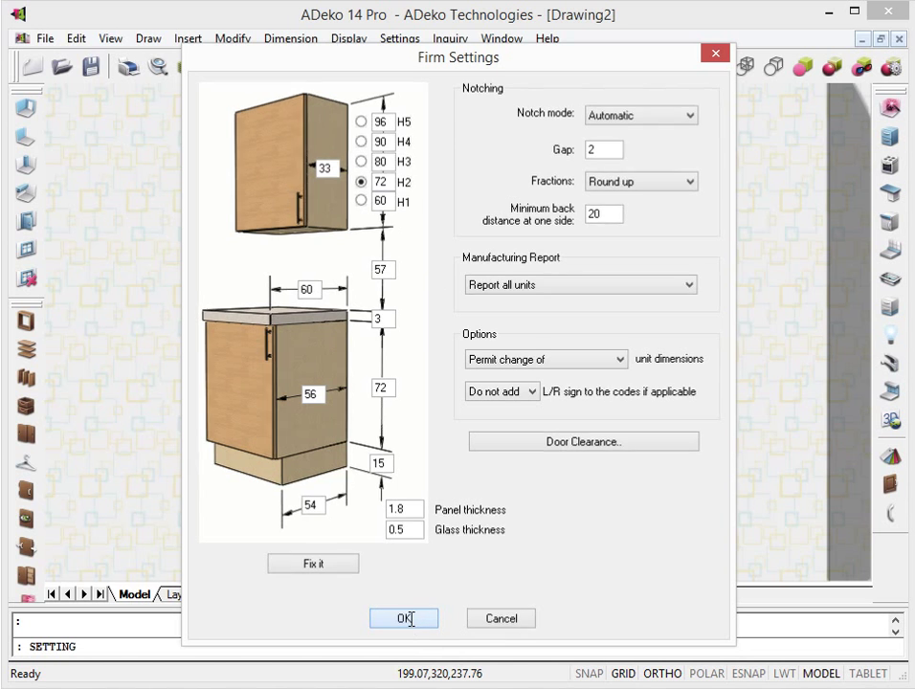
click(402, 618)
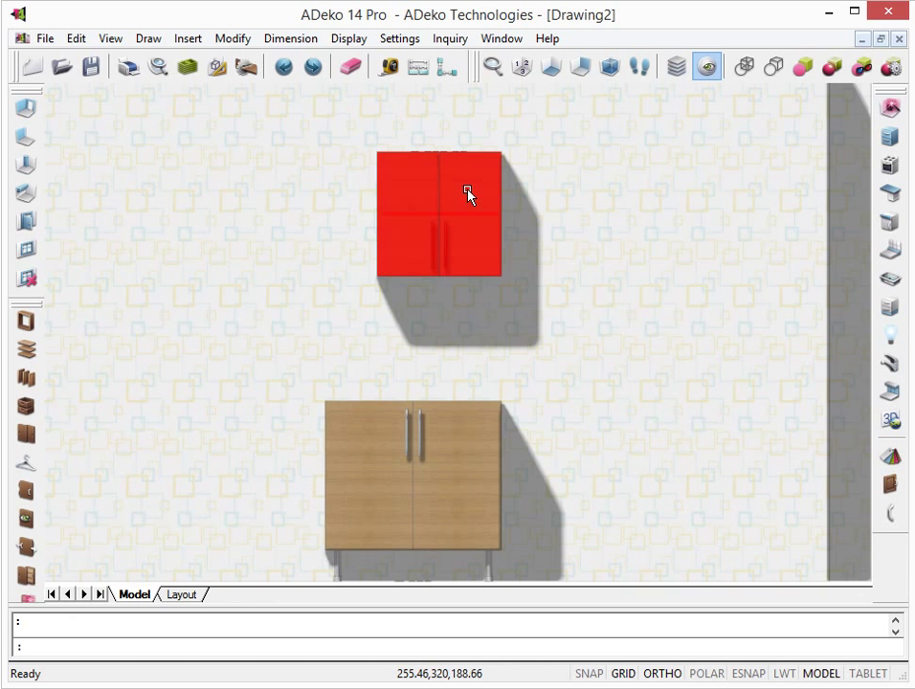
right_click(468, 195)
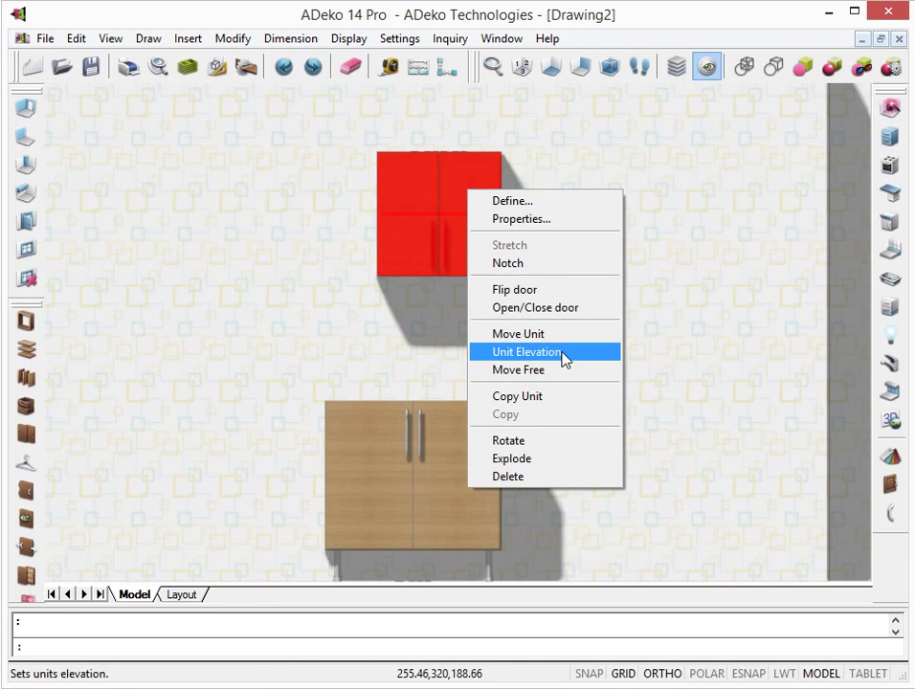
click(525, 352)
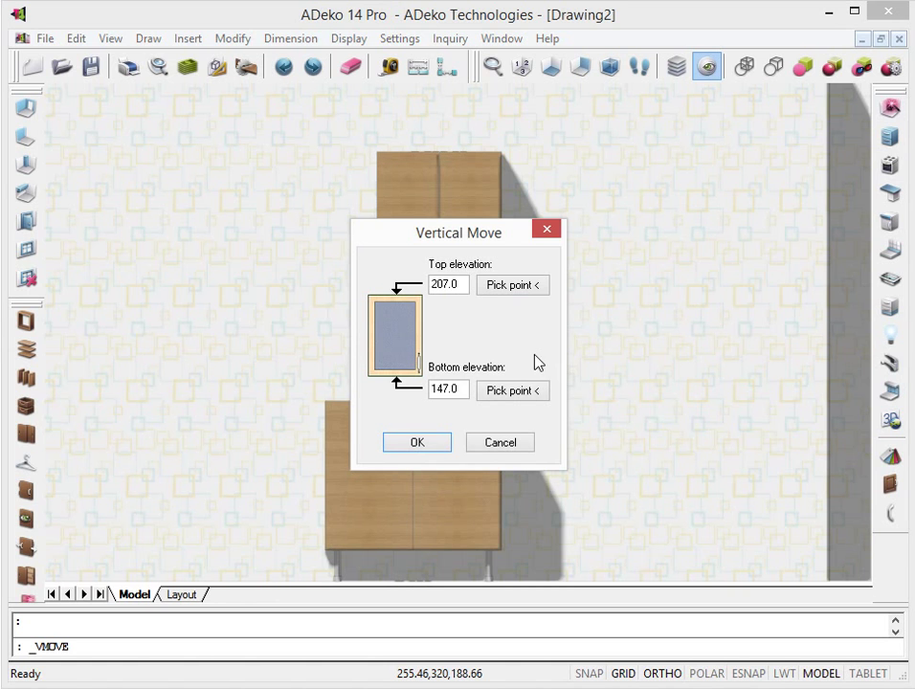
mouse_move(485, 364)
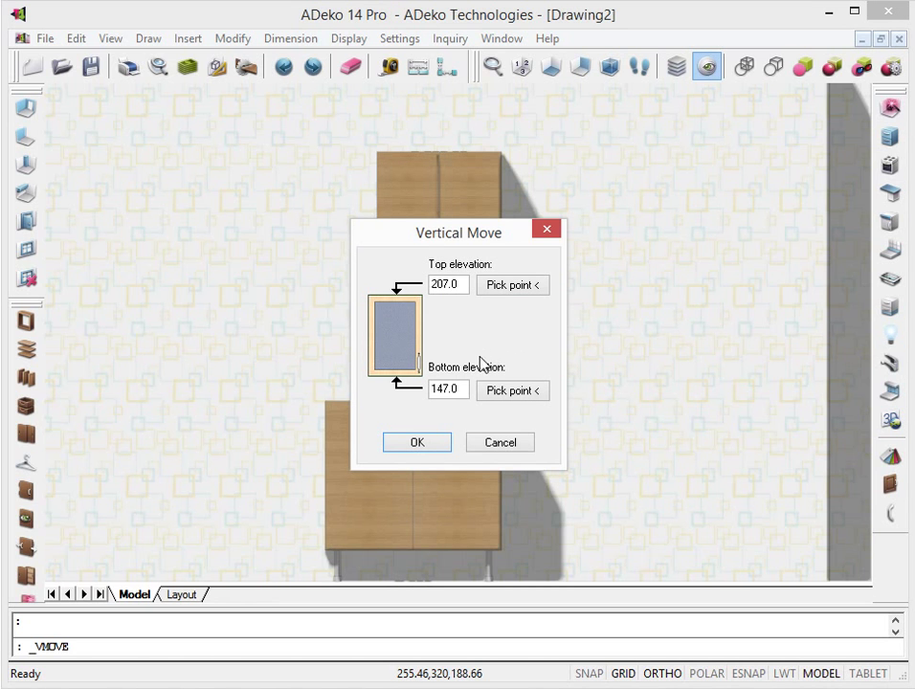
mouse_move(478, 376)
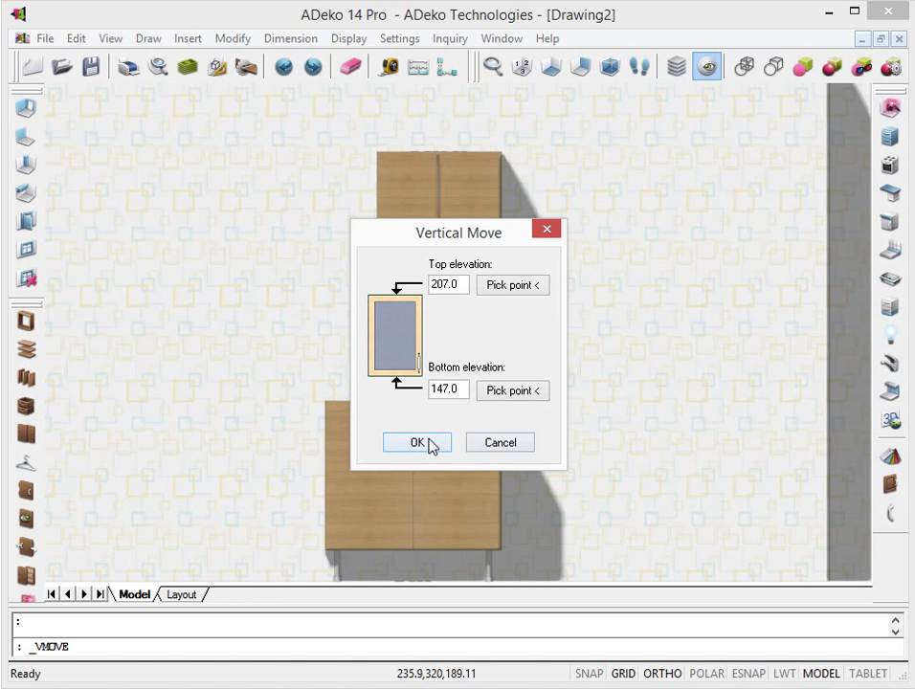
click(417, 442)
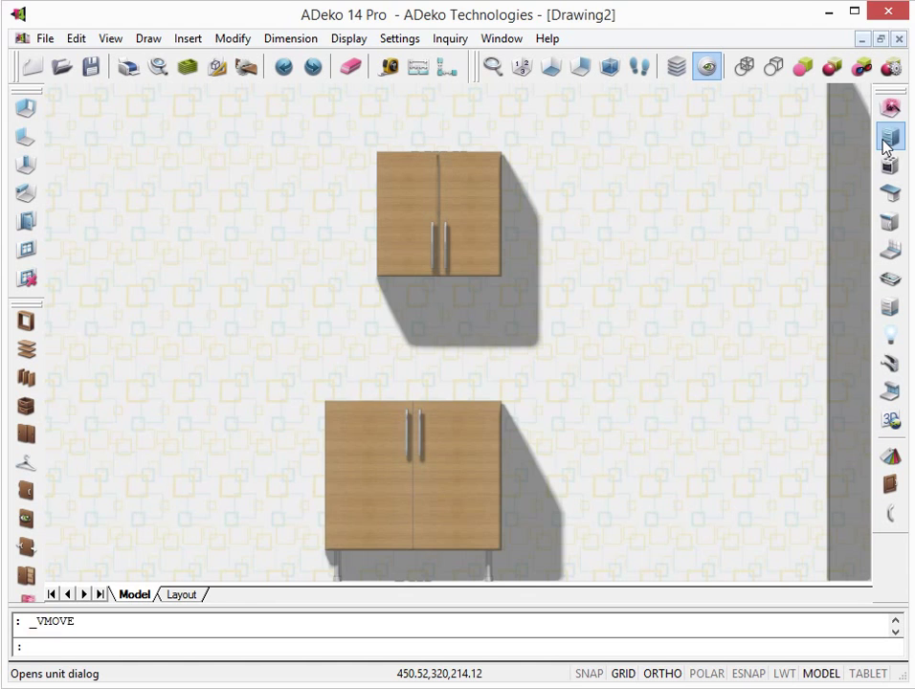
- Pick the UK 050 36 short unit from Short Units H=36 for placement beside the wall unit
click(889, 136)
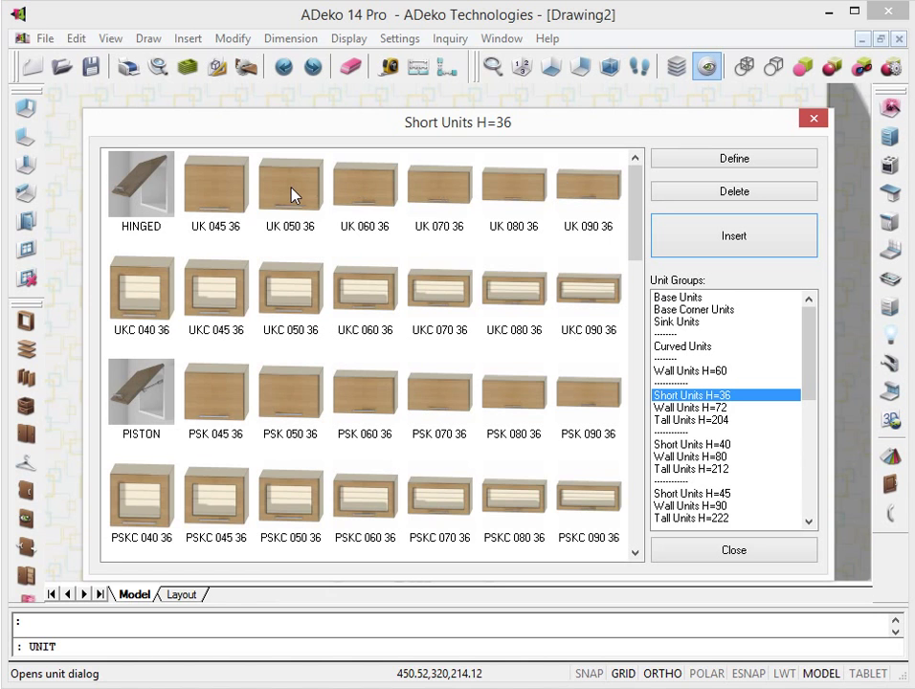
click(734, 235)
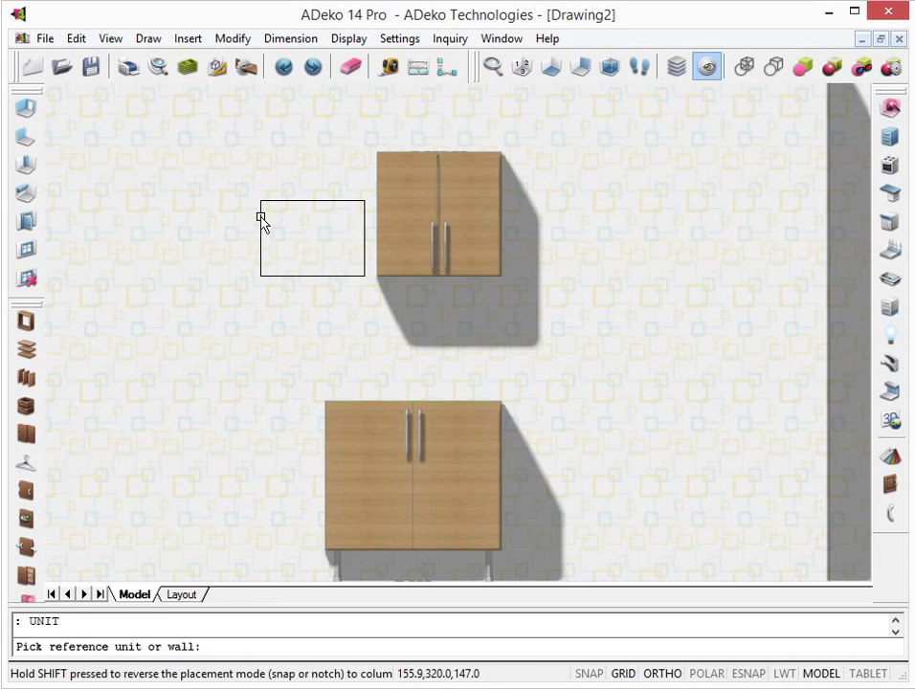
mouse_move(412, 253)
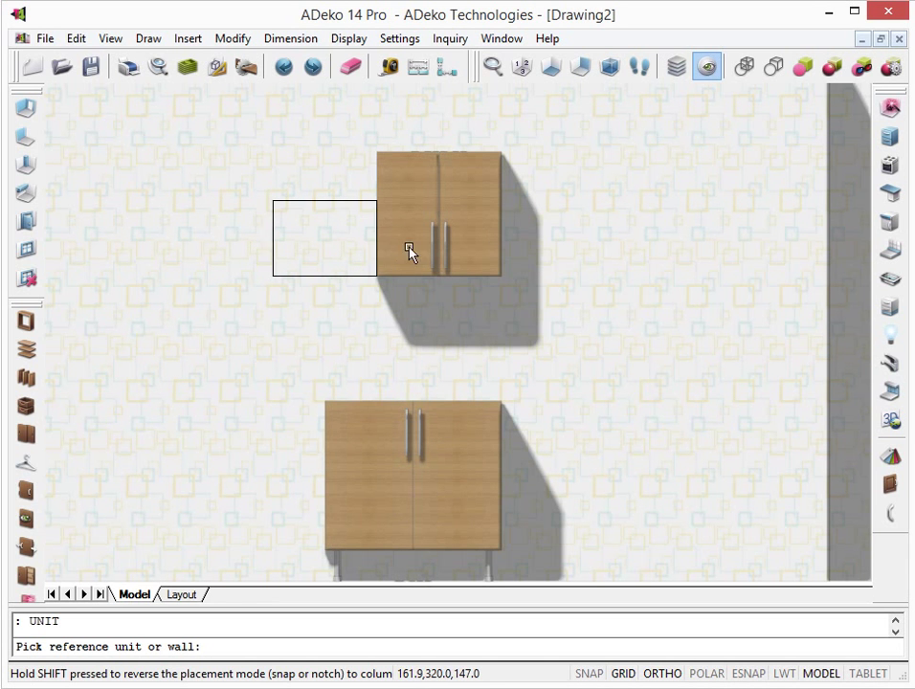
mouse_move(412, 203)
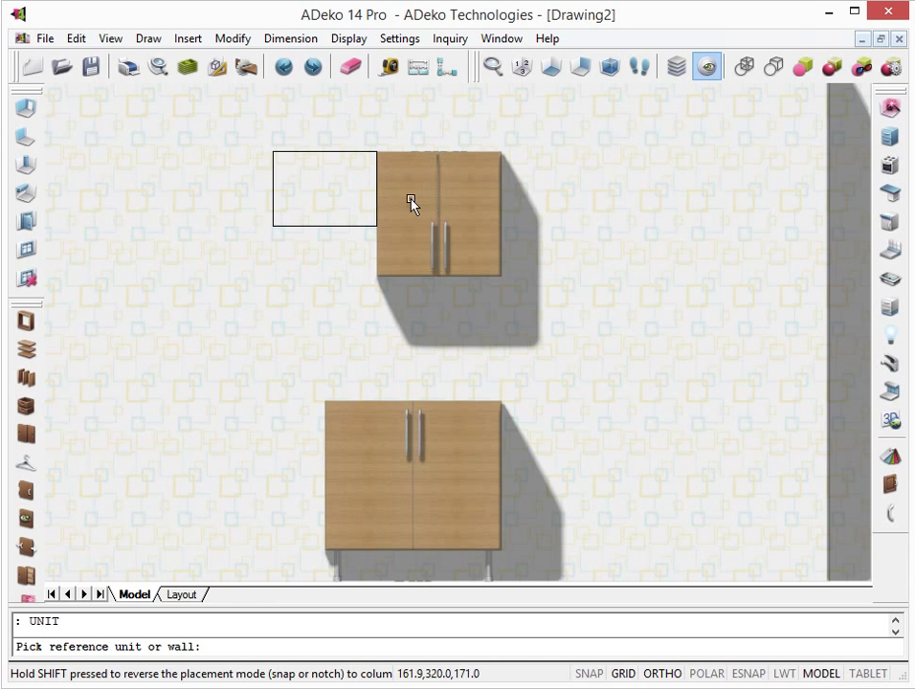
mouse_move(465, 256)
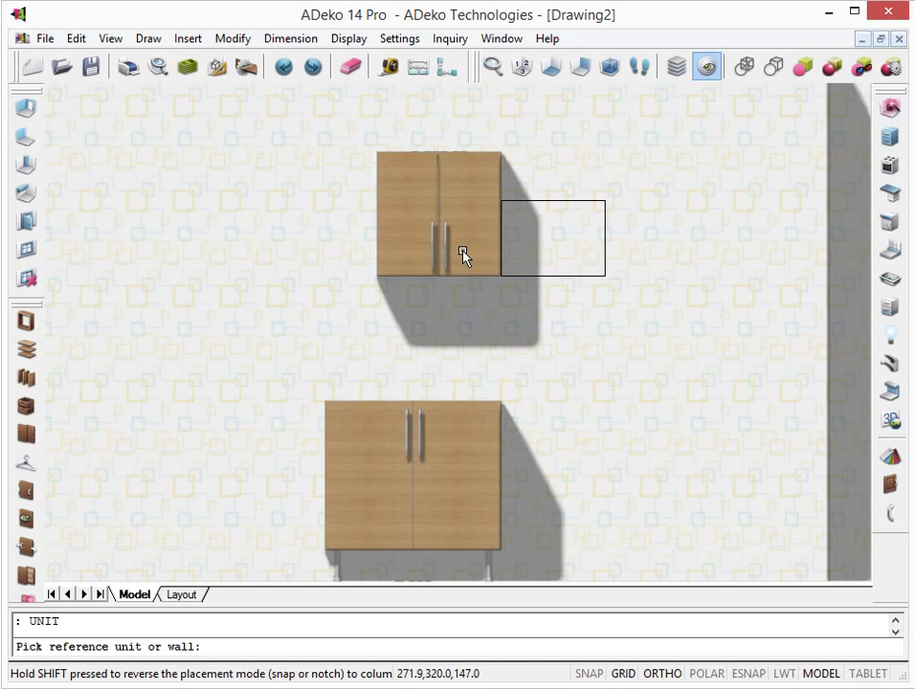